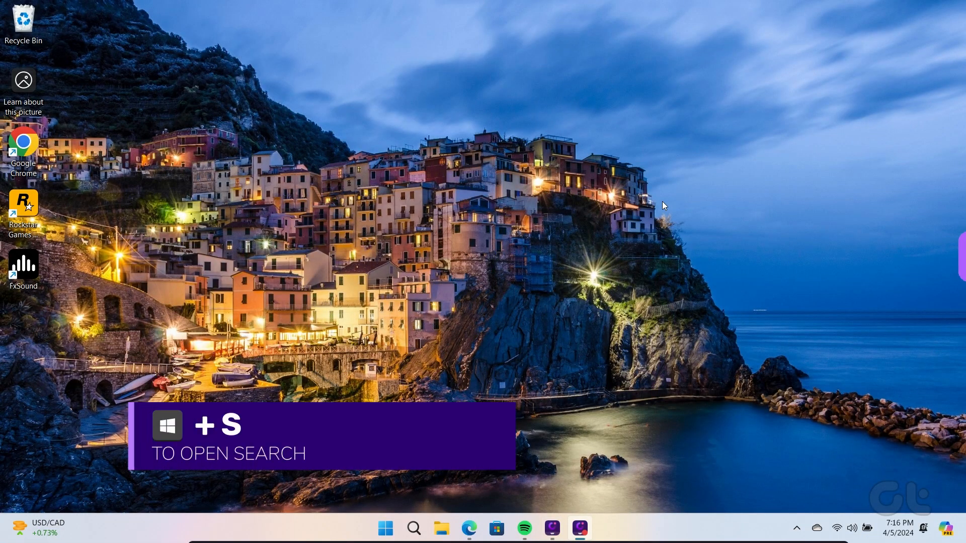
# Search Windows for "registry Editor" and launch Registry Editor.
pyautogui.write('registry Editor')
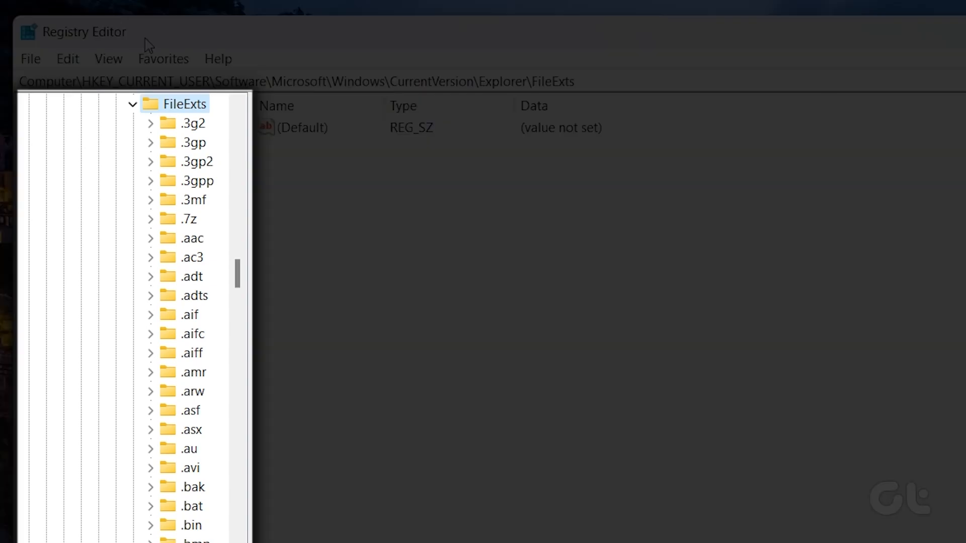
pyautogui.moveTo(339, 35)
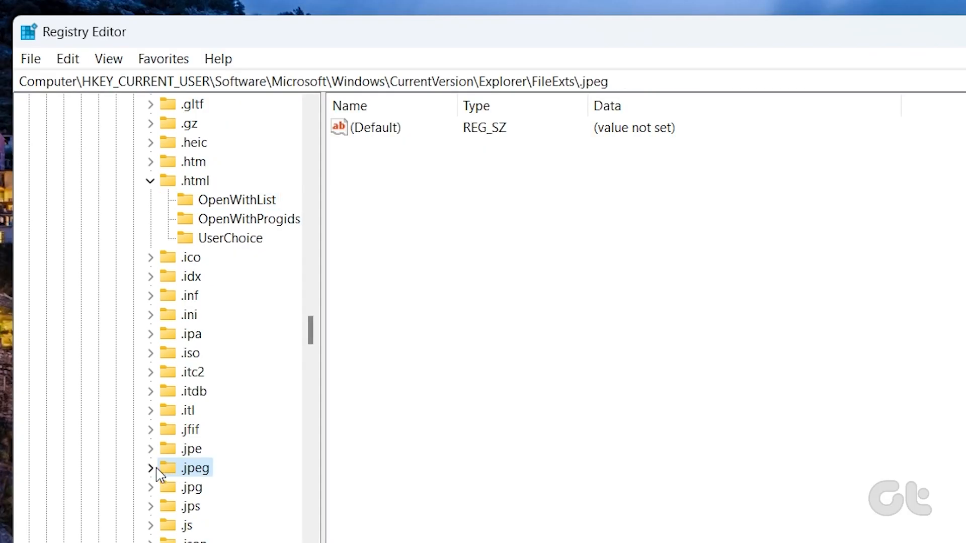
# Expand the .jpeg and .jpg keys under FileExts to show their OpenWithList subkeys.
pyautogui.click(151, 468)
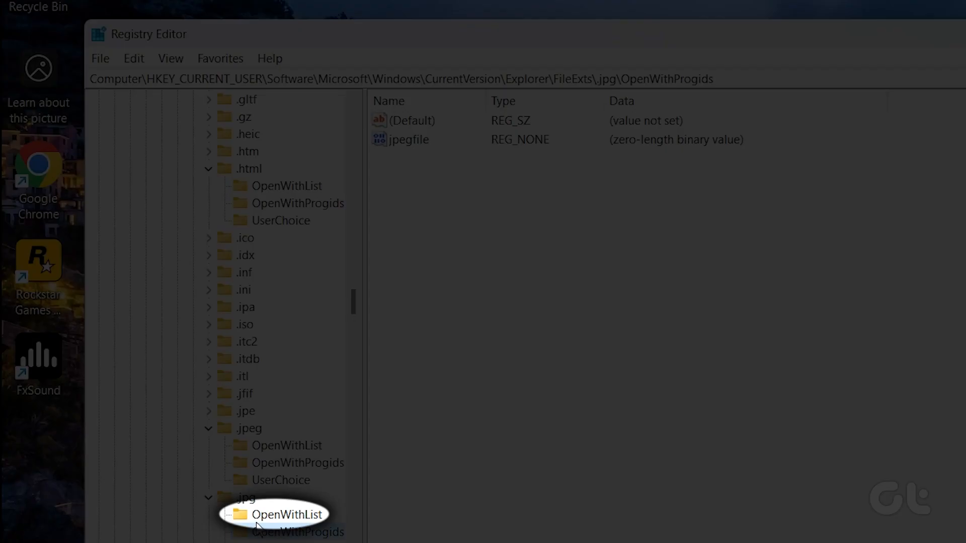
# Delete value "a" (WINWORD.EXE) from .jpg\OpenWithList, leaving (Default) and MRUList.
pyautogui.click(287, 514)
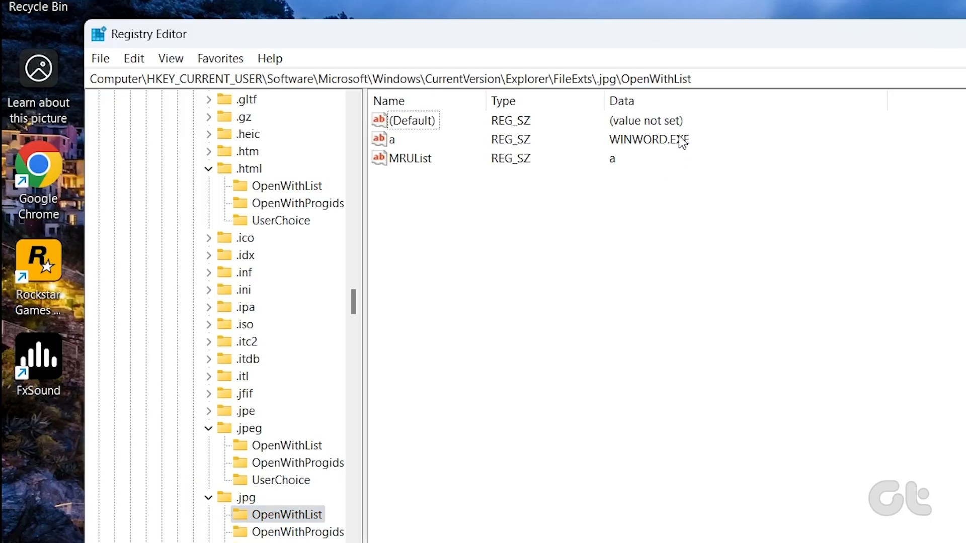
pyautogui.click(392, 139)
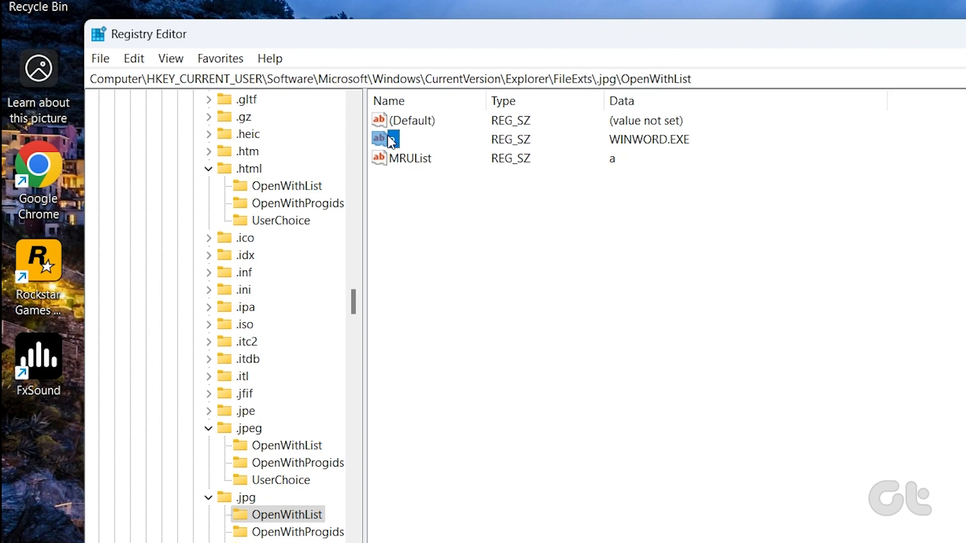
pyautogui.rightClick(388, 138)
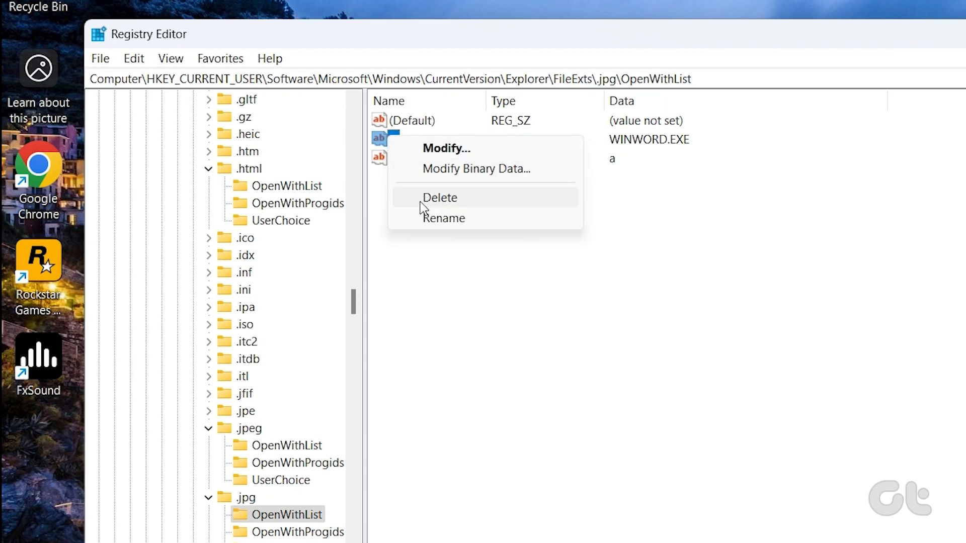
pyautogui.click(439, 198)
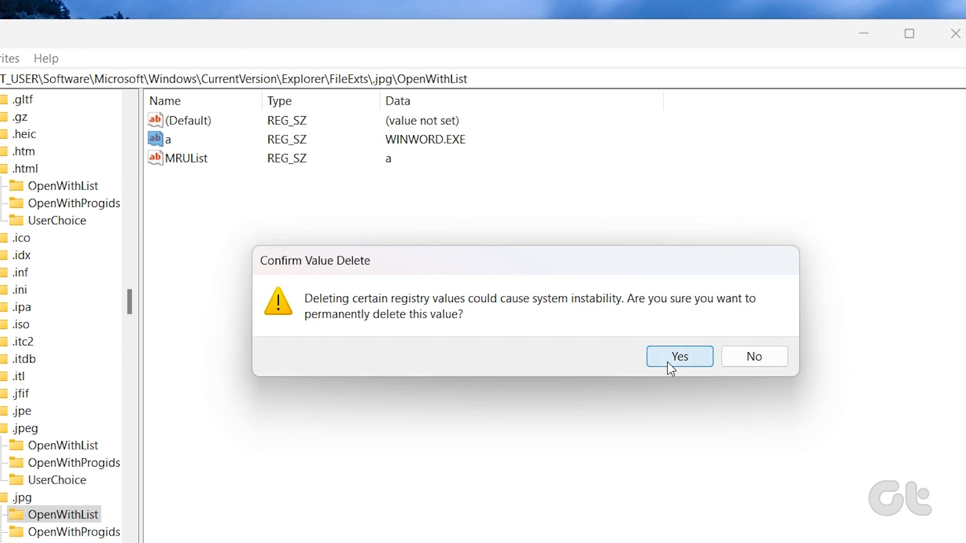
pyautogui.click(679, 356)
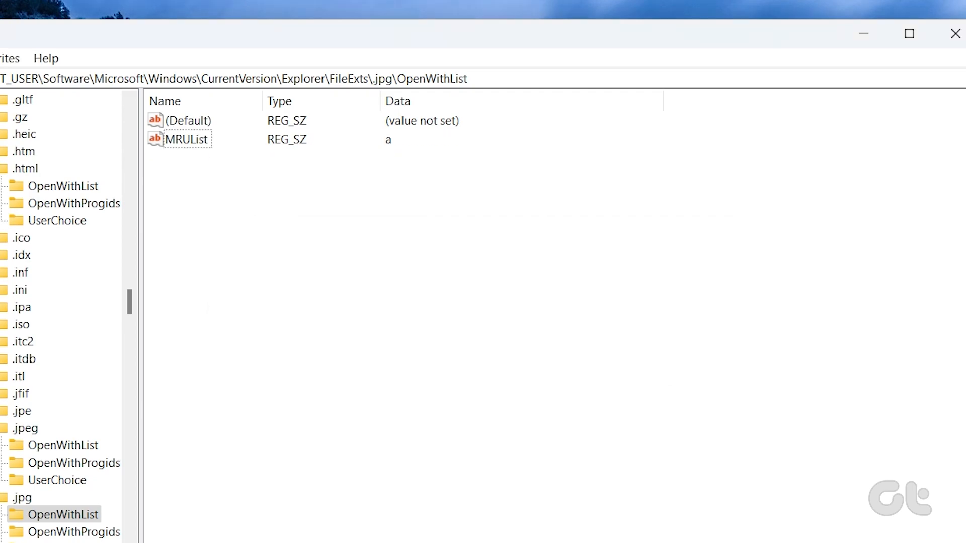